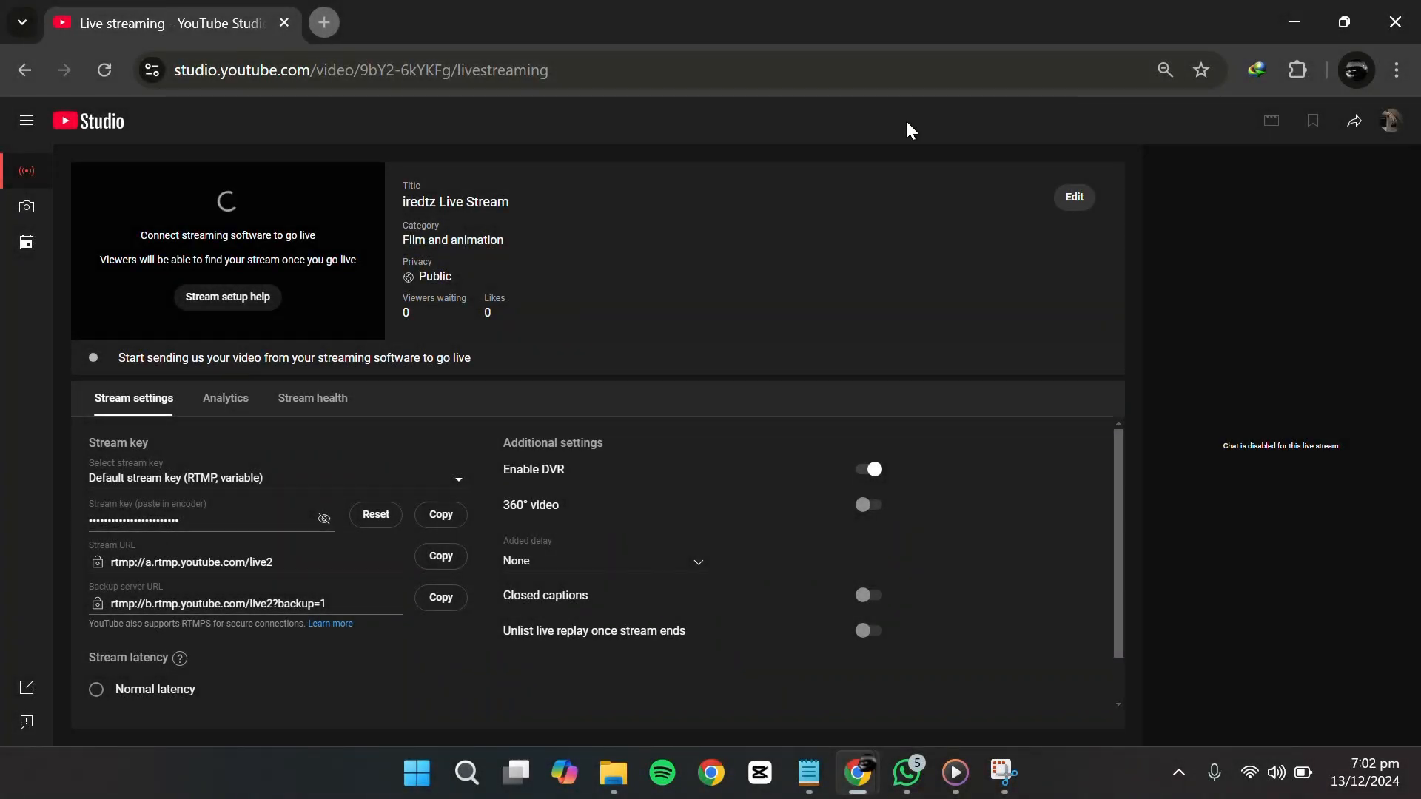
mouse_move(922, 152)
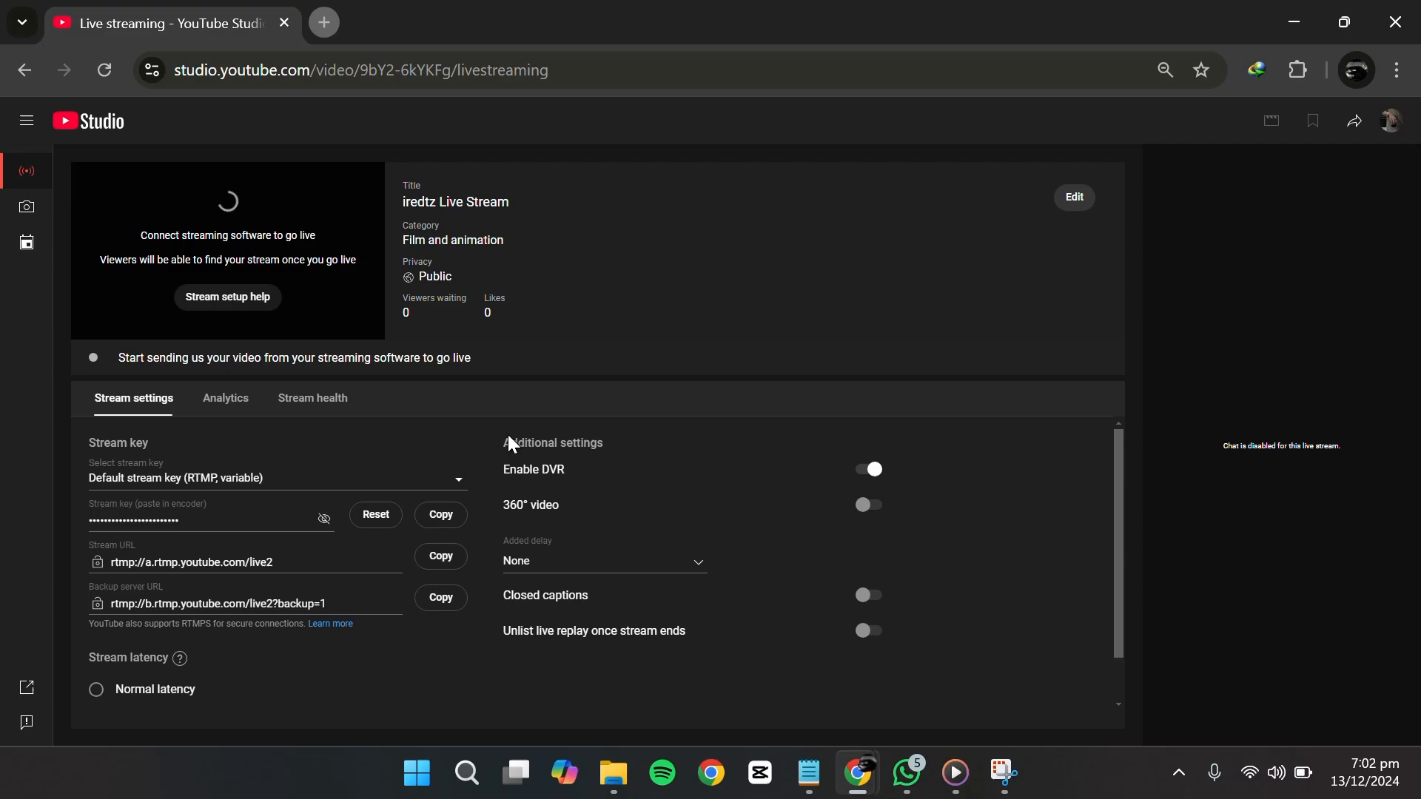
mouse_move(179, 120)
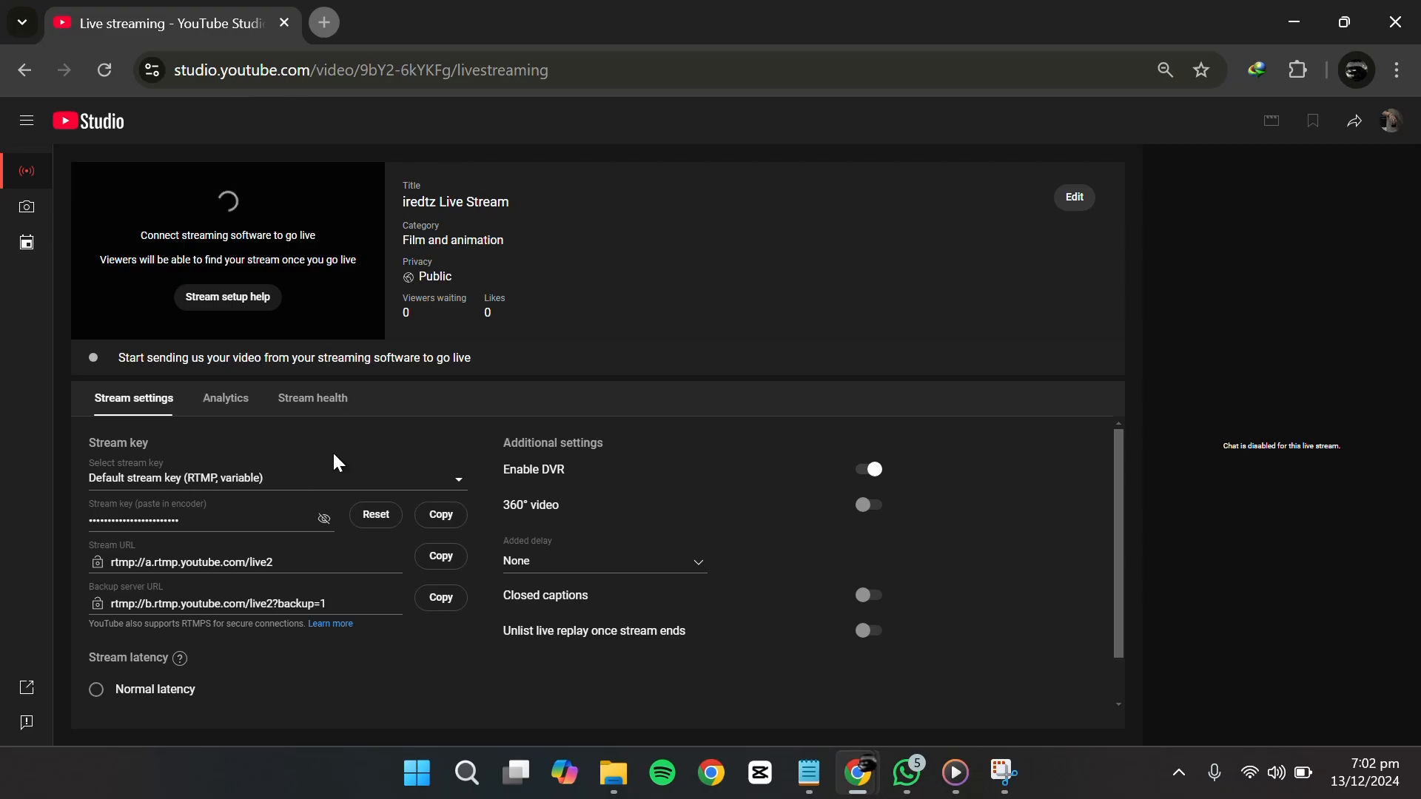
mouse_move(27, 207)
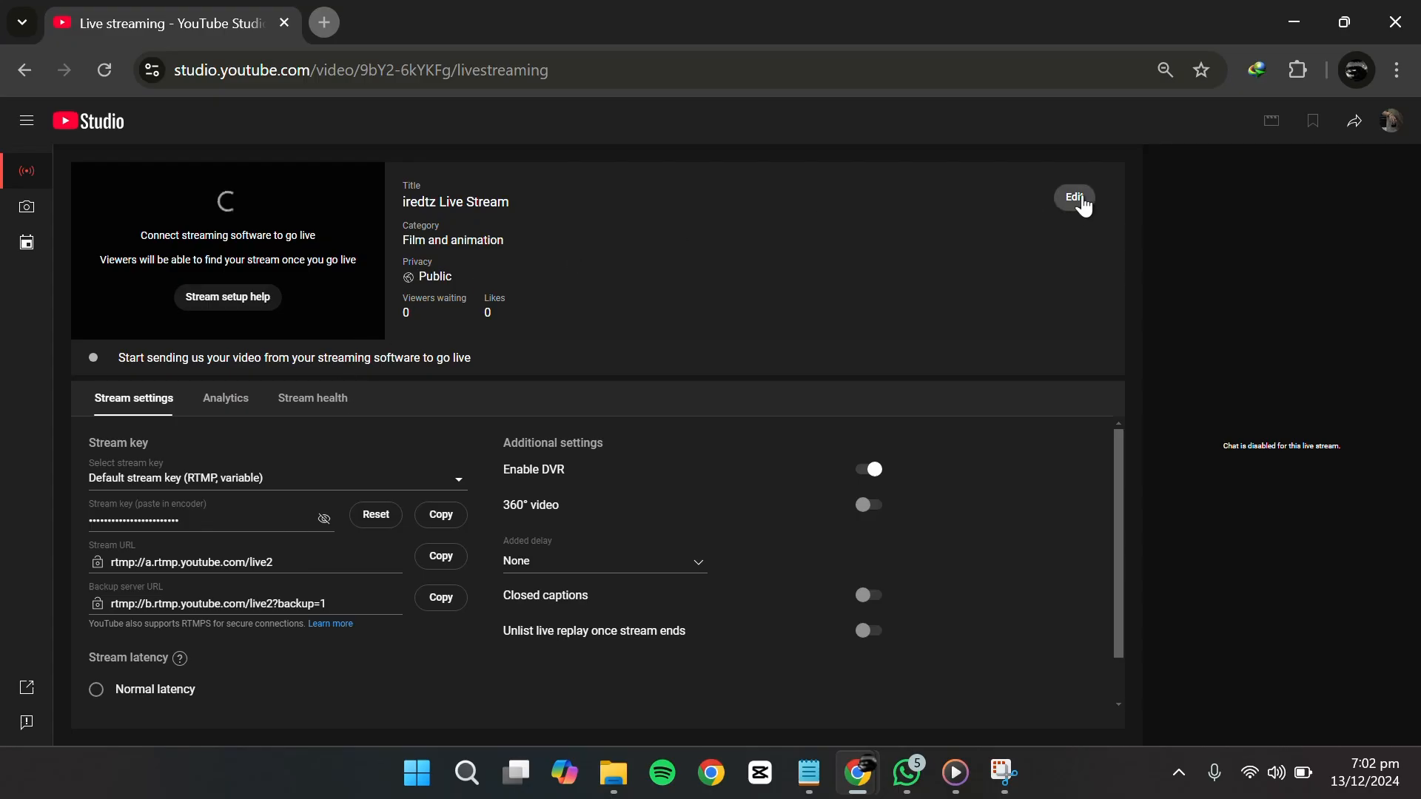
Reach the stream's Customisation settings showing live chat and participant options
click(1074, 197)
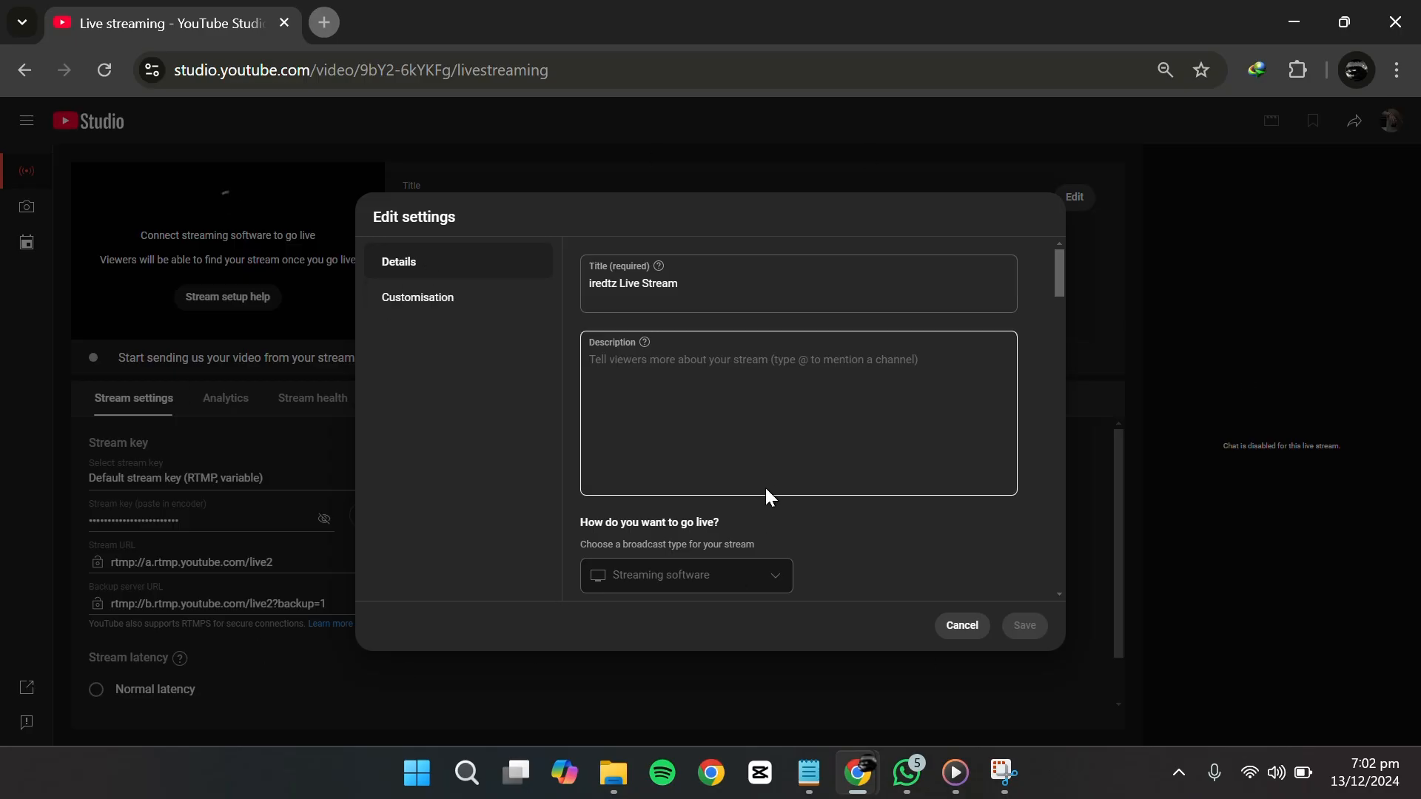
scroll(down, 3)
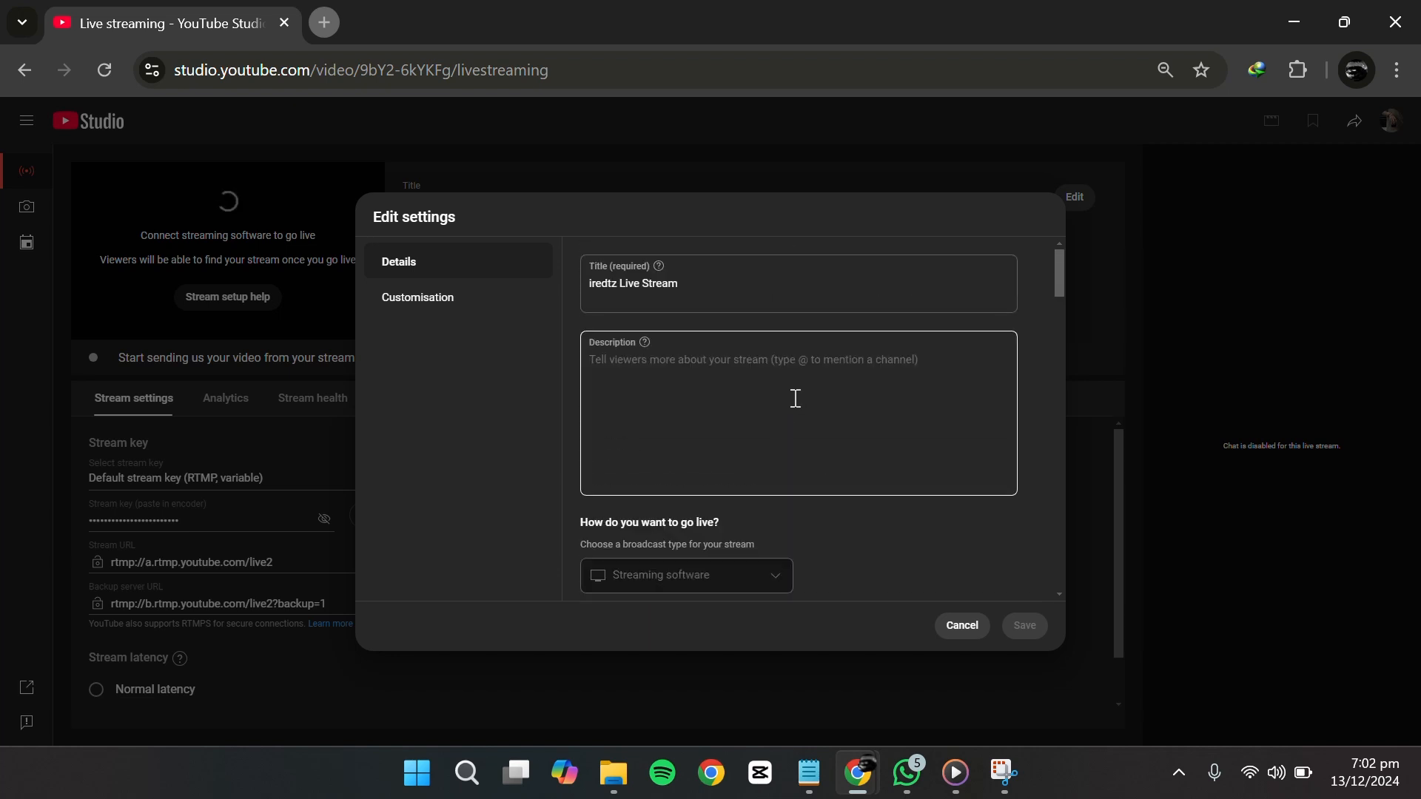
mouse_move(378, 352)
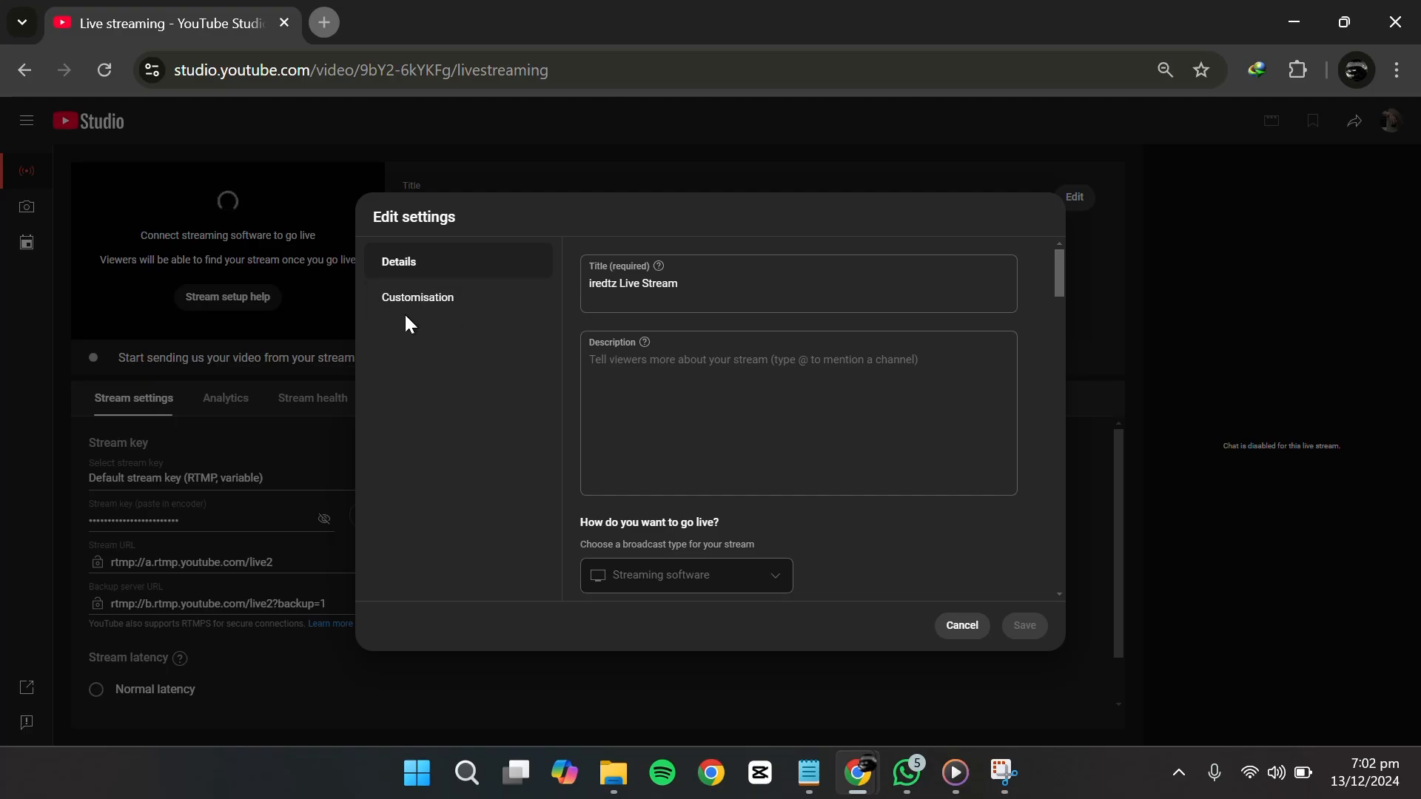
click(418, 297)
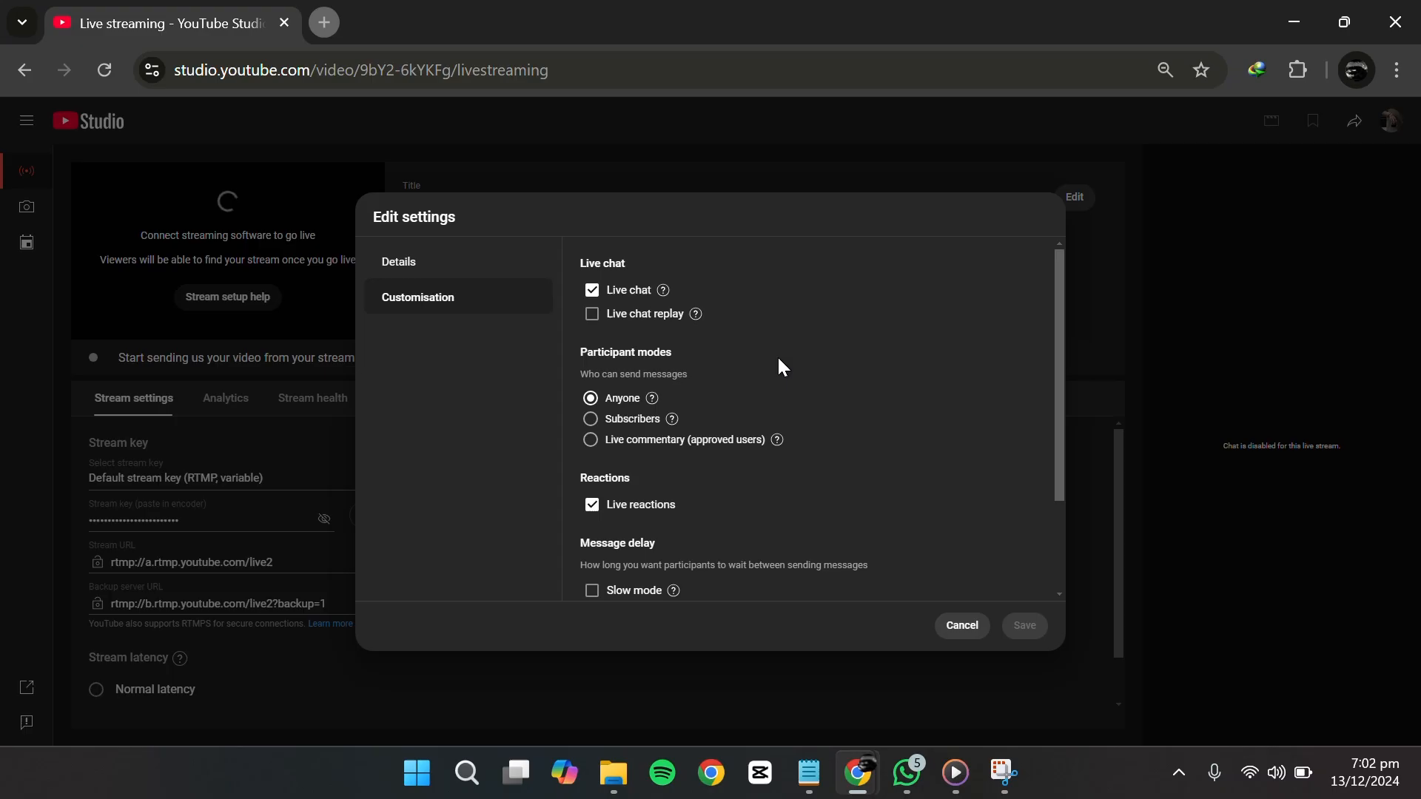
Keep Live chat and Live chat replay enabled and save the stream's changes
click(592, 290)
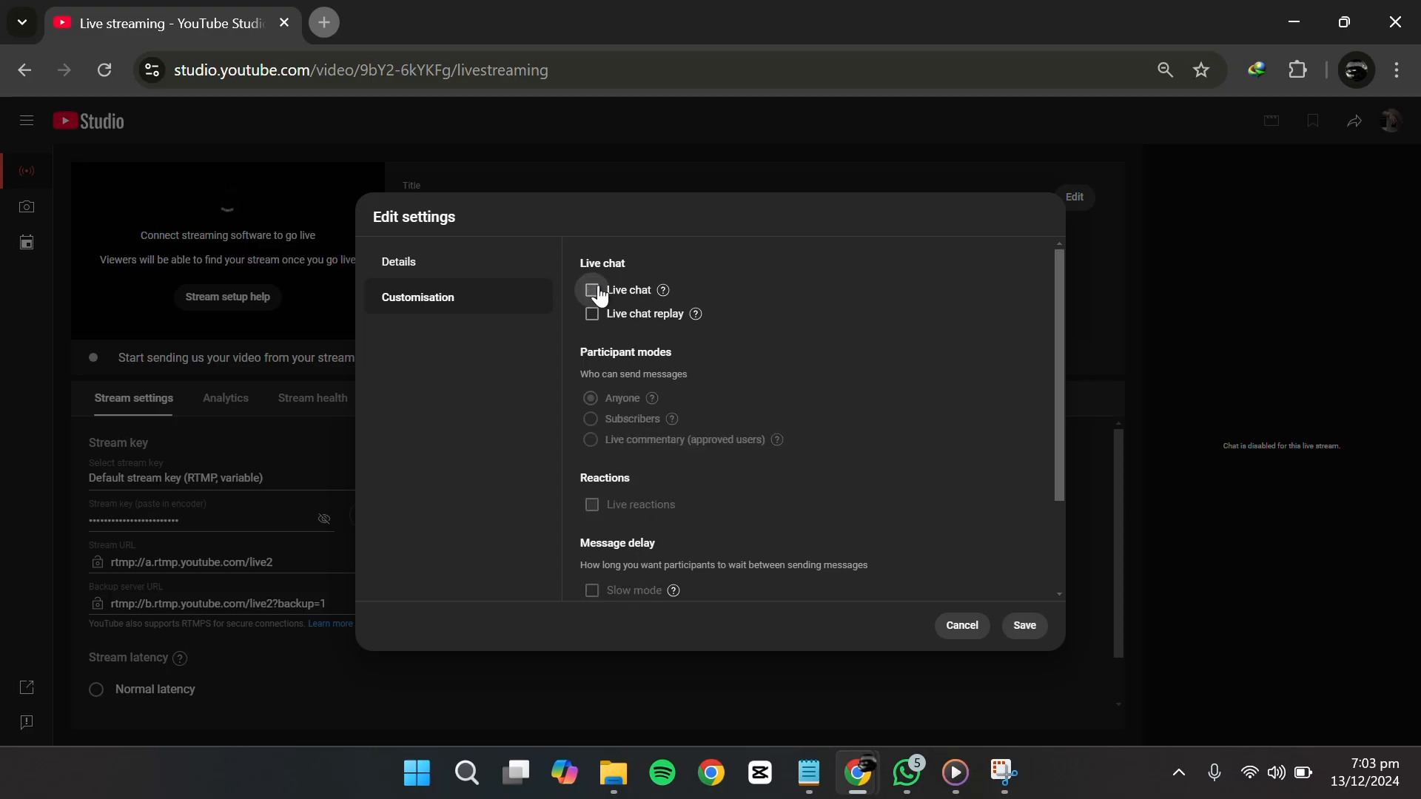
click(590, 290)
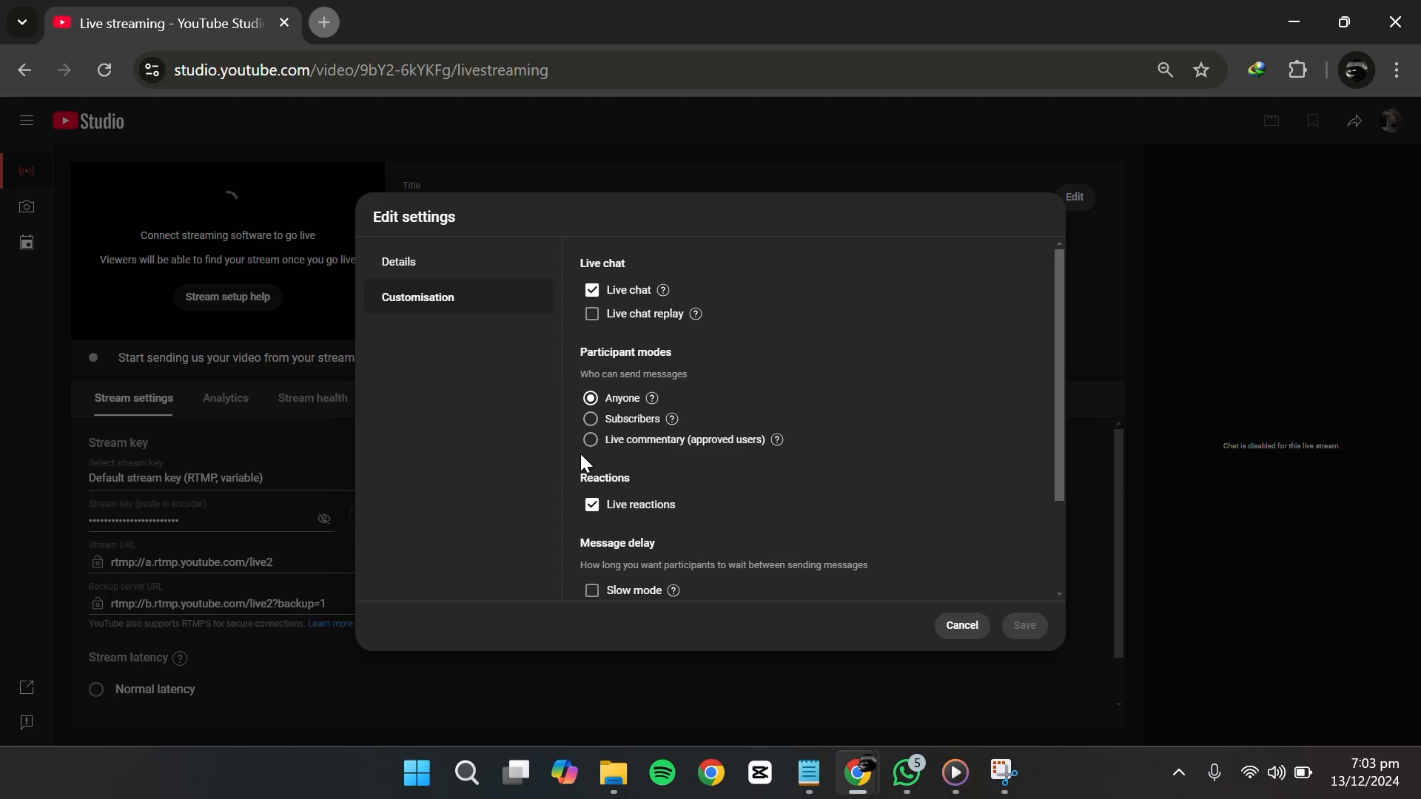
mouse_move(635, 365)
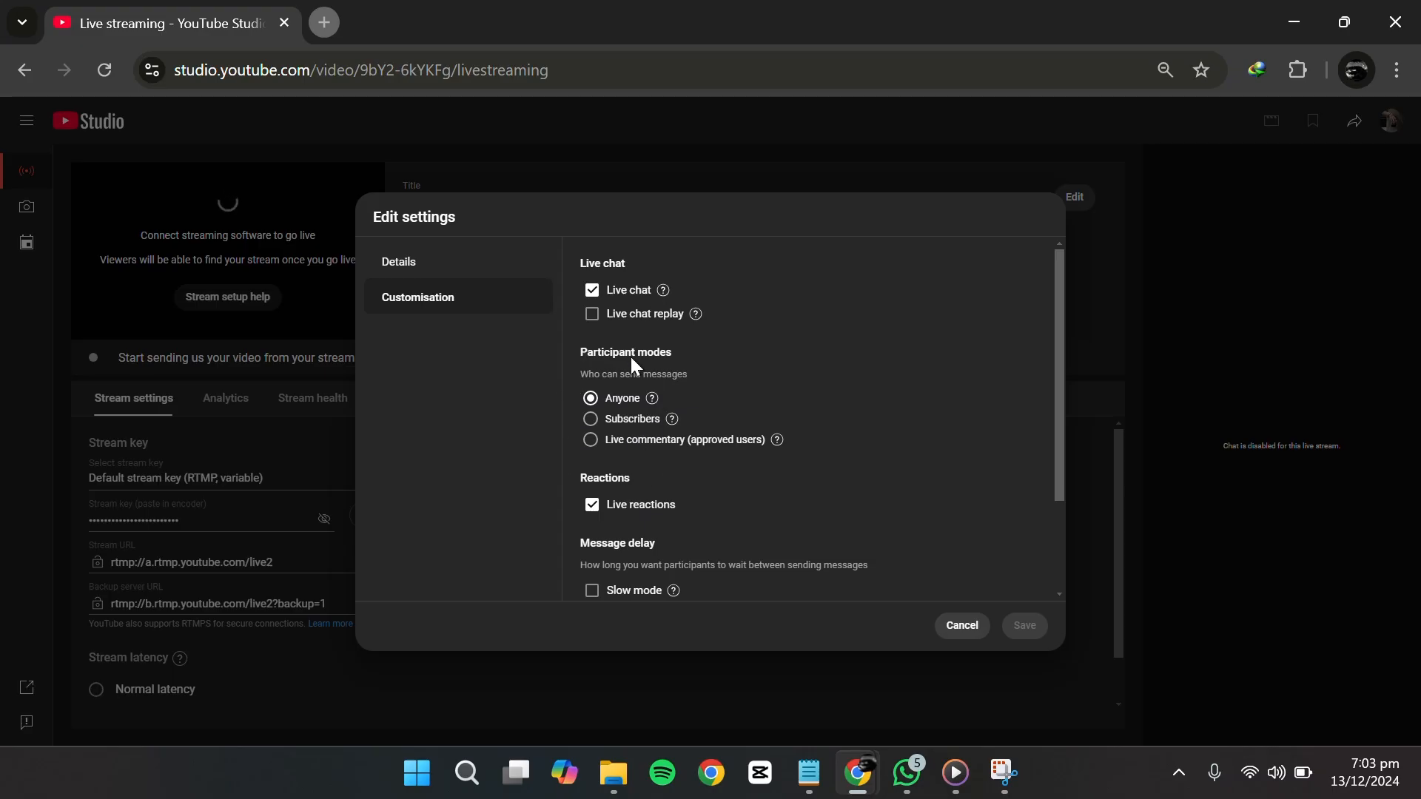
scroll(down, 3)
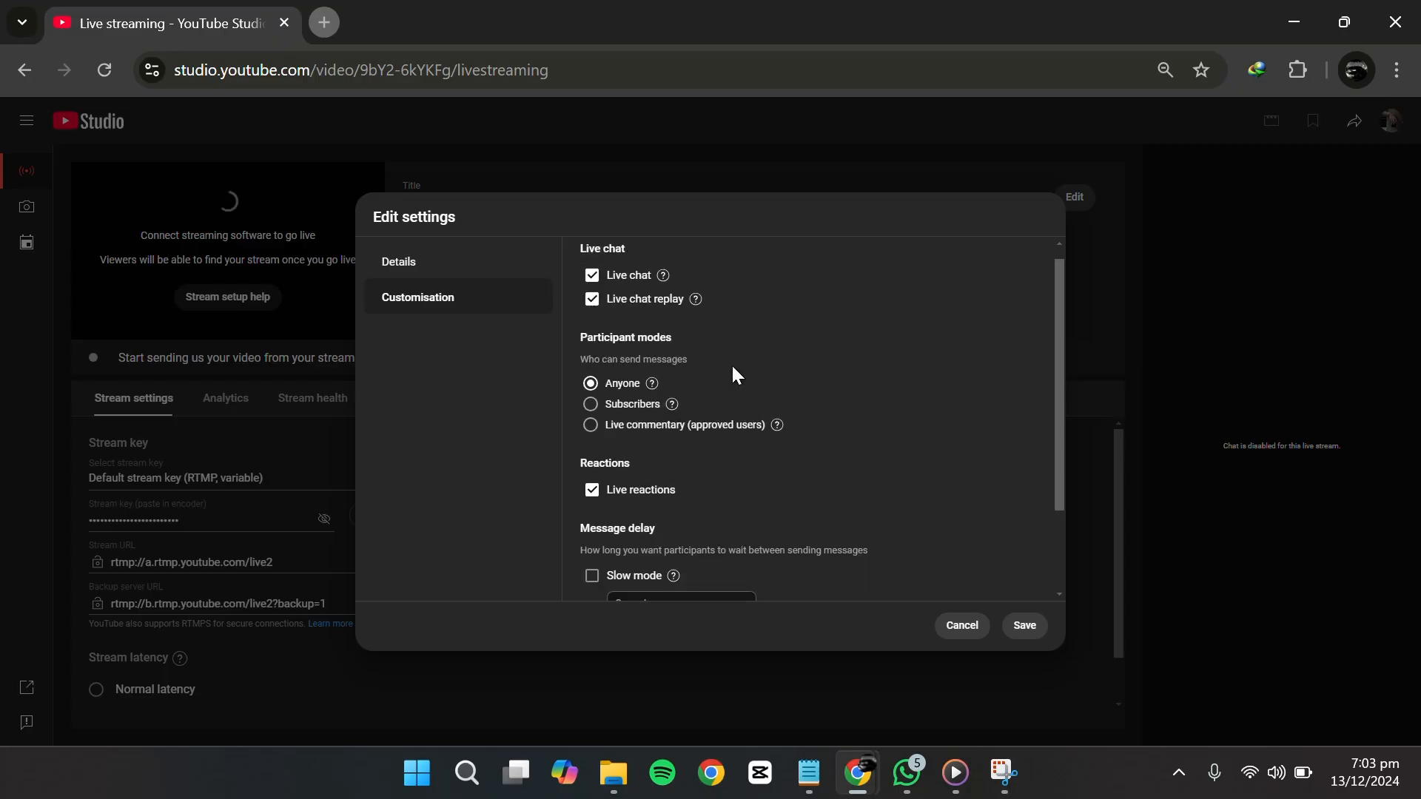
scroll(down, 3)
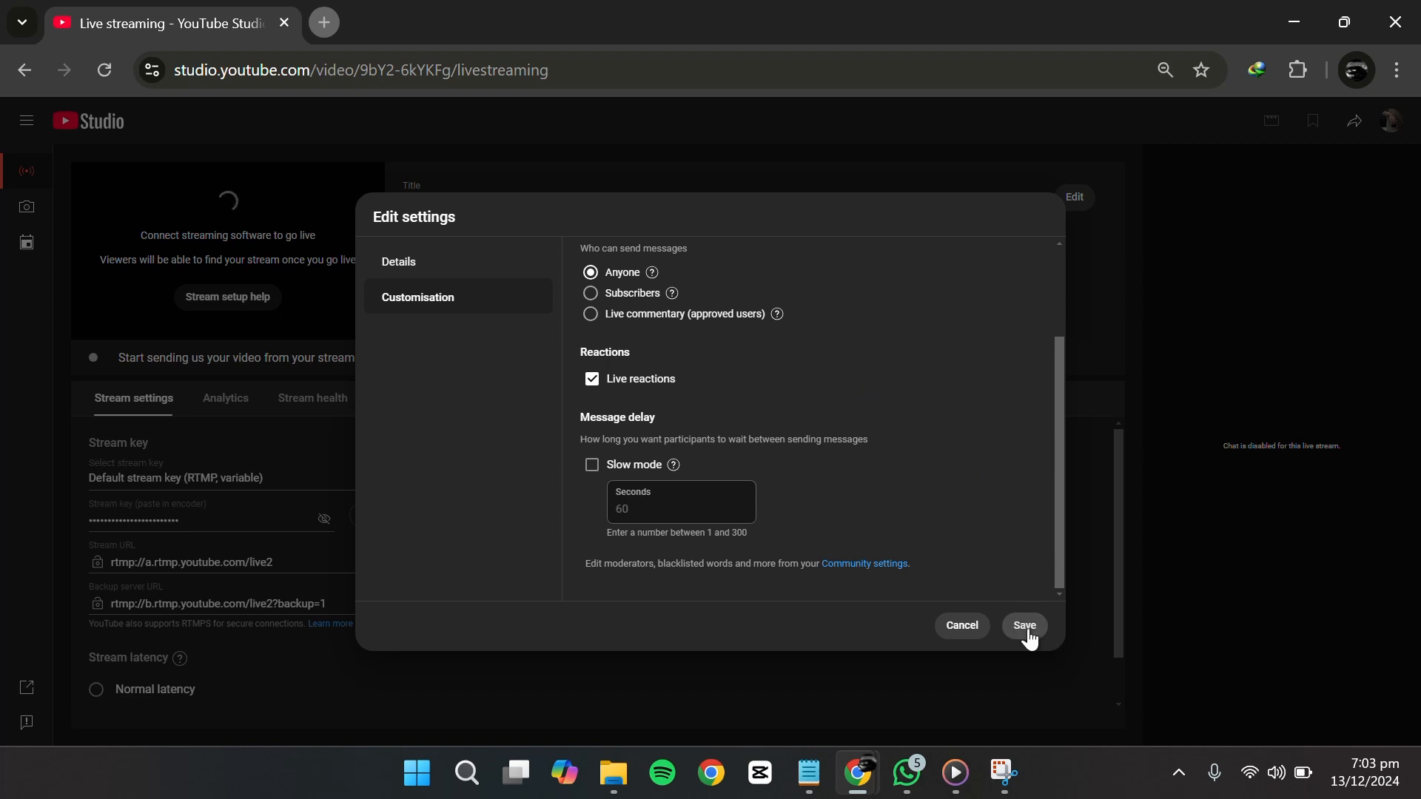
click(1022, 624)
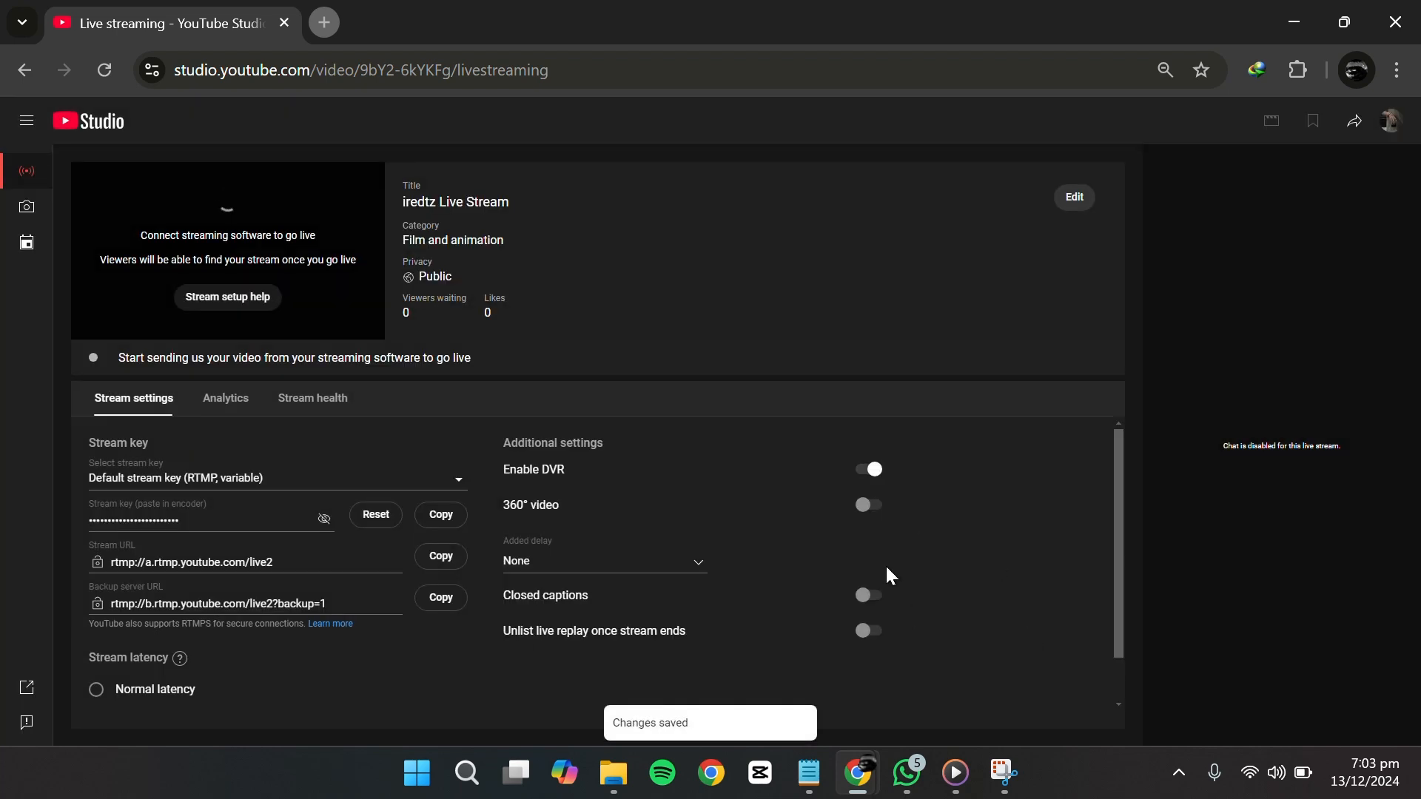